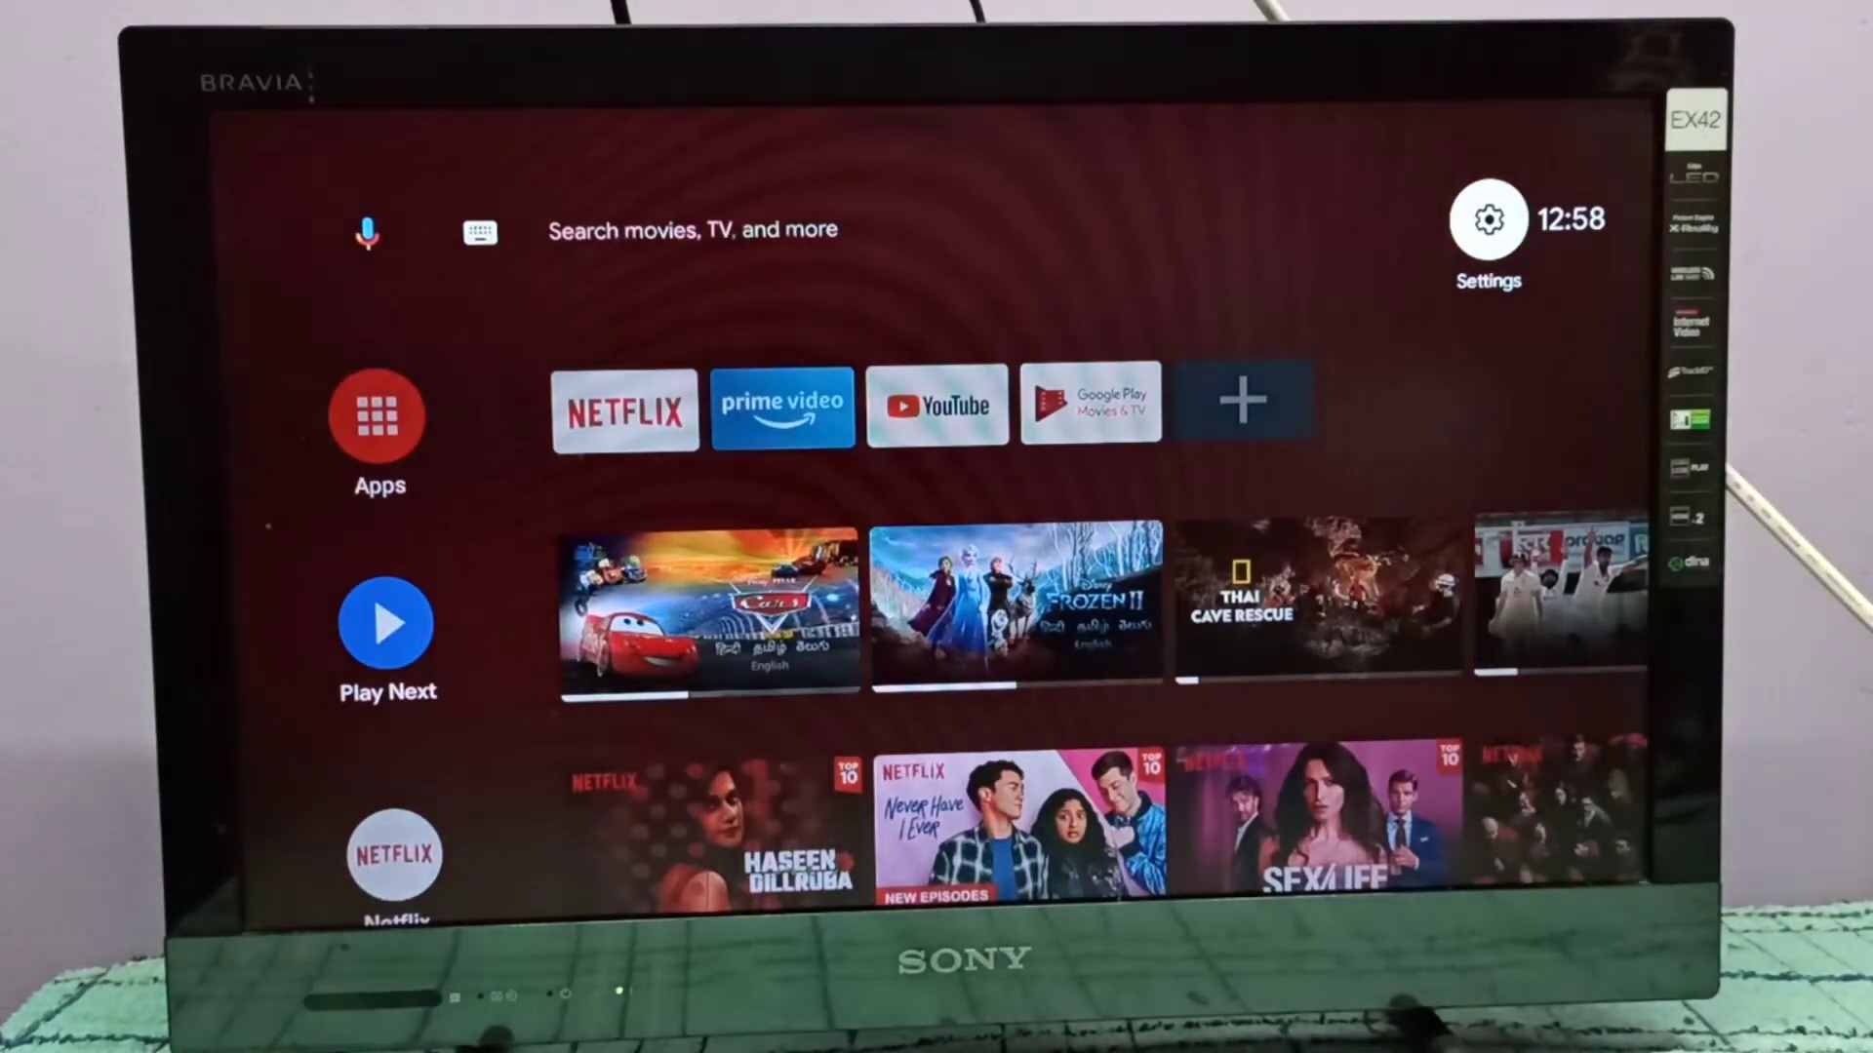
Reach the Network & Internet page from the home screen's Settings gear.
left_click(1486, 218)
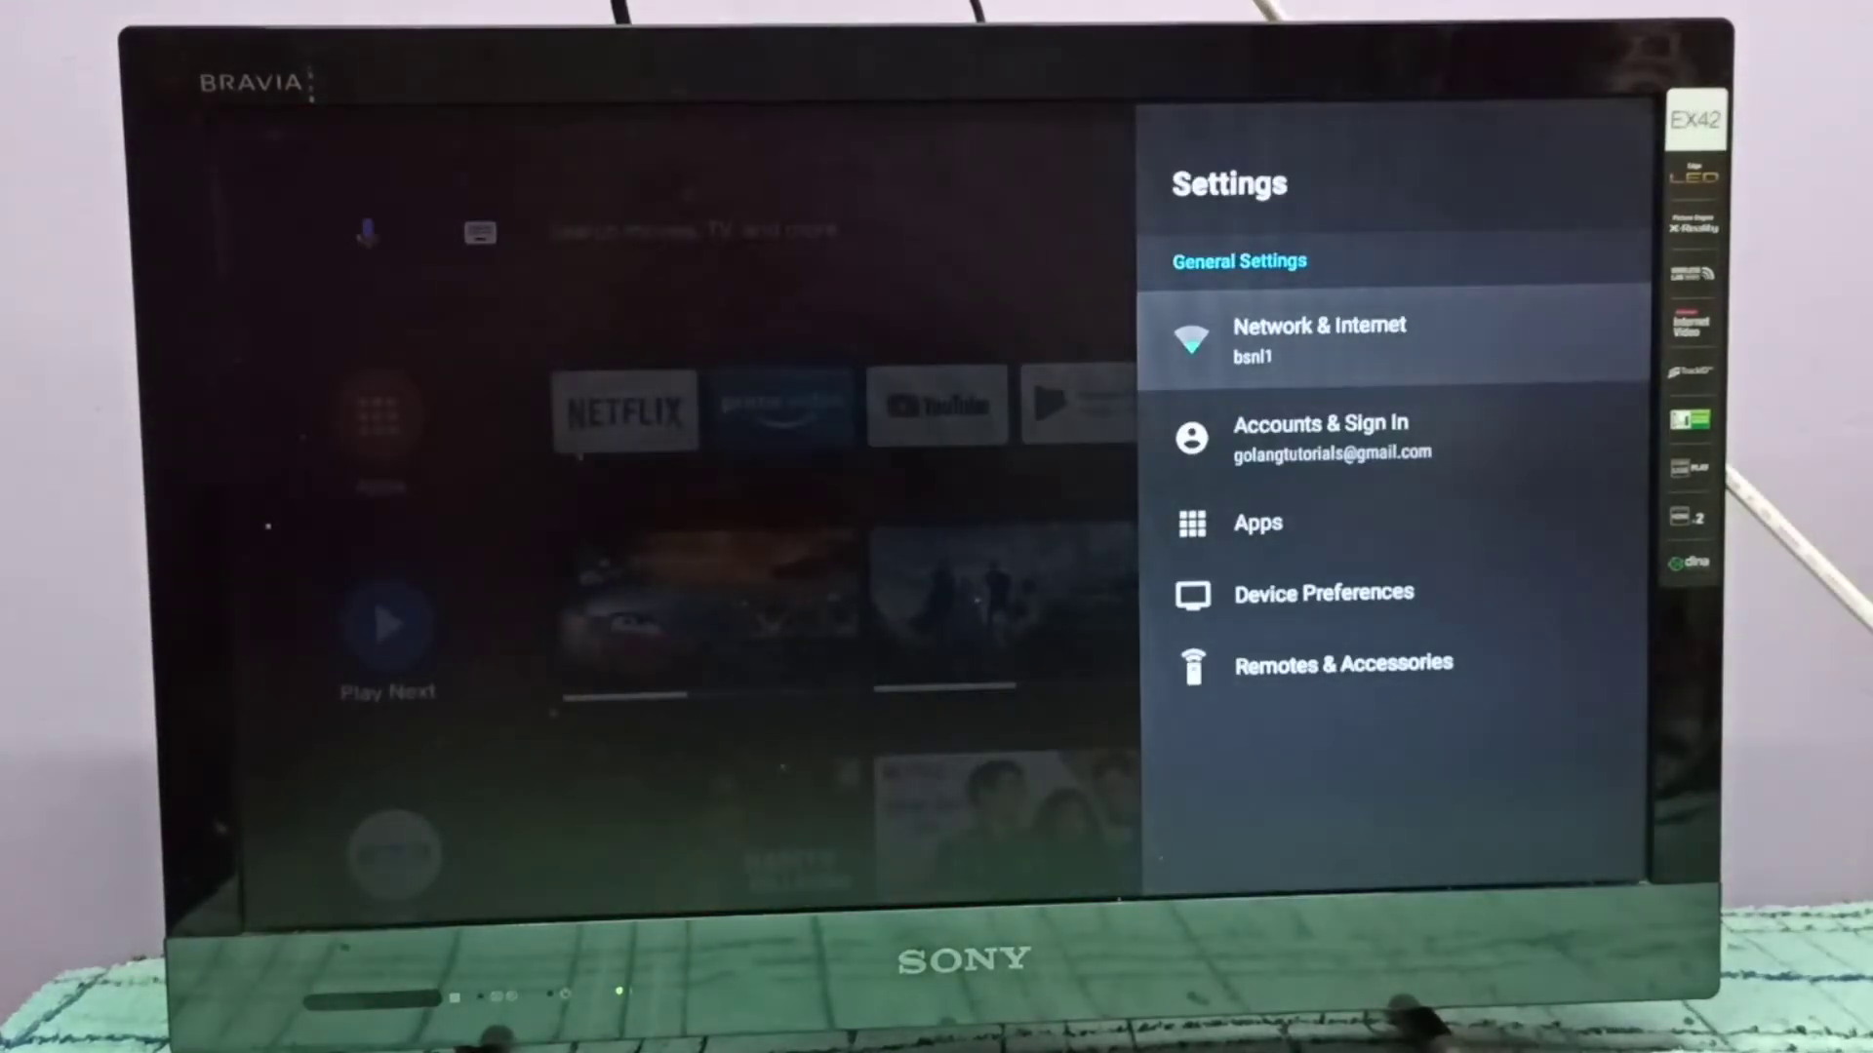
left_click(1318, 340)
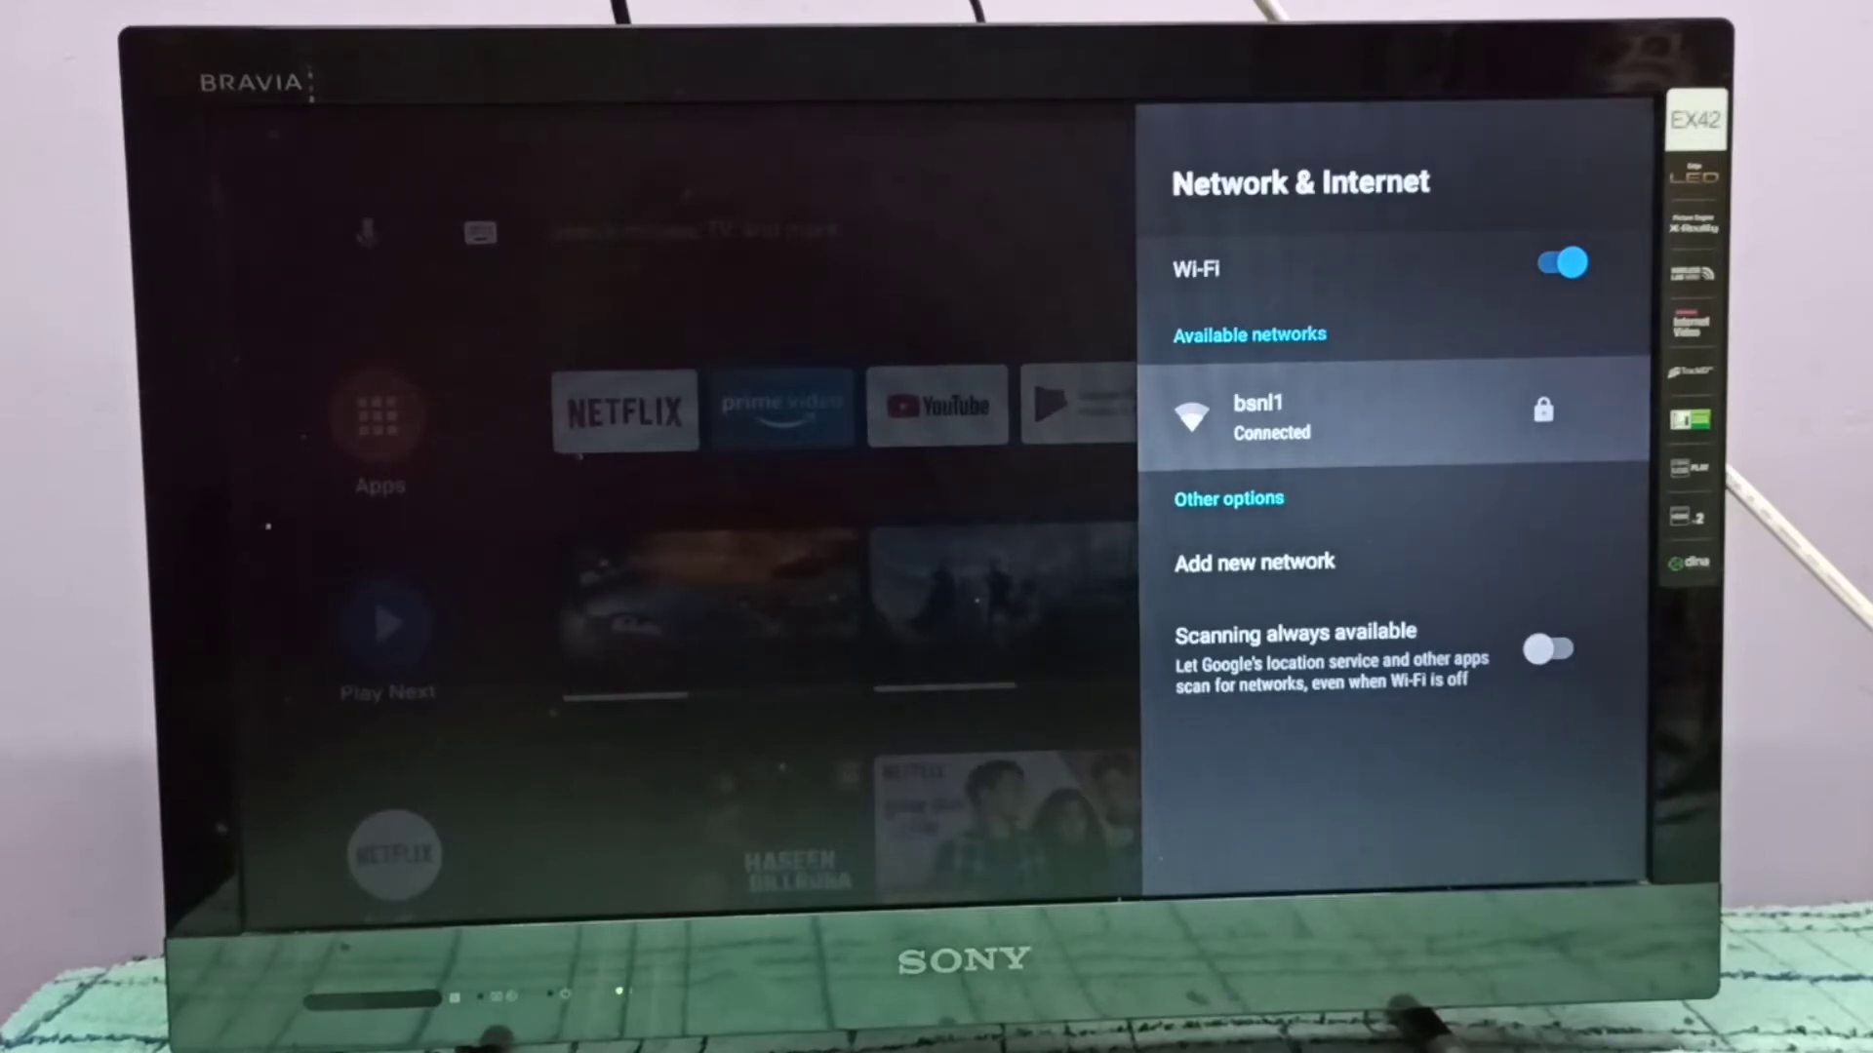
Show the bsnl1 network's details and move down toward the Forget network entry.
left_click(1313, 416)
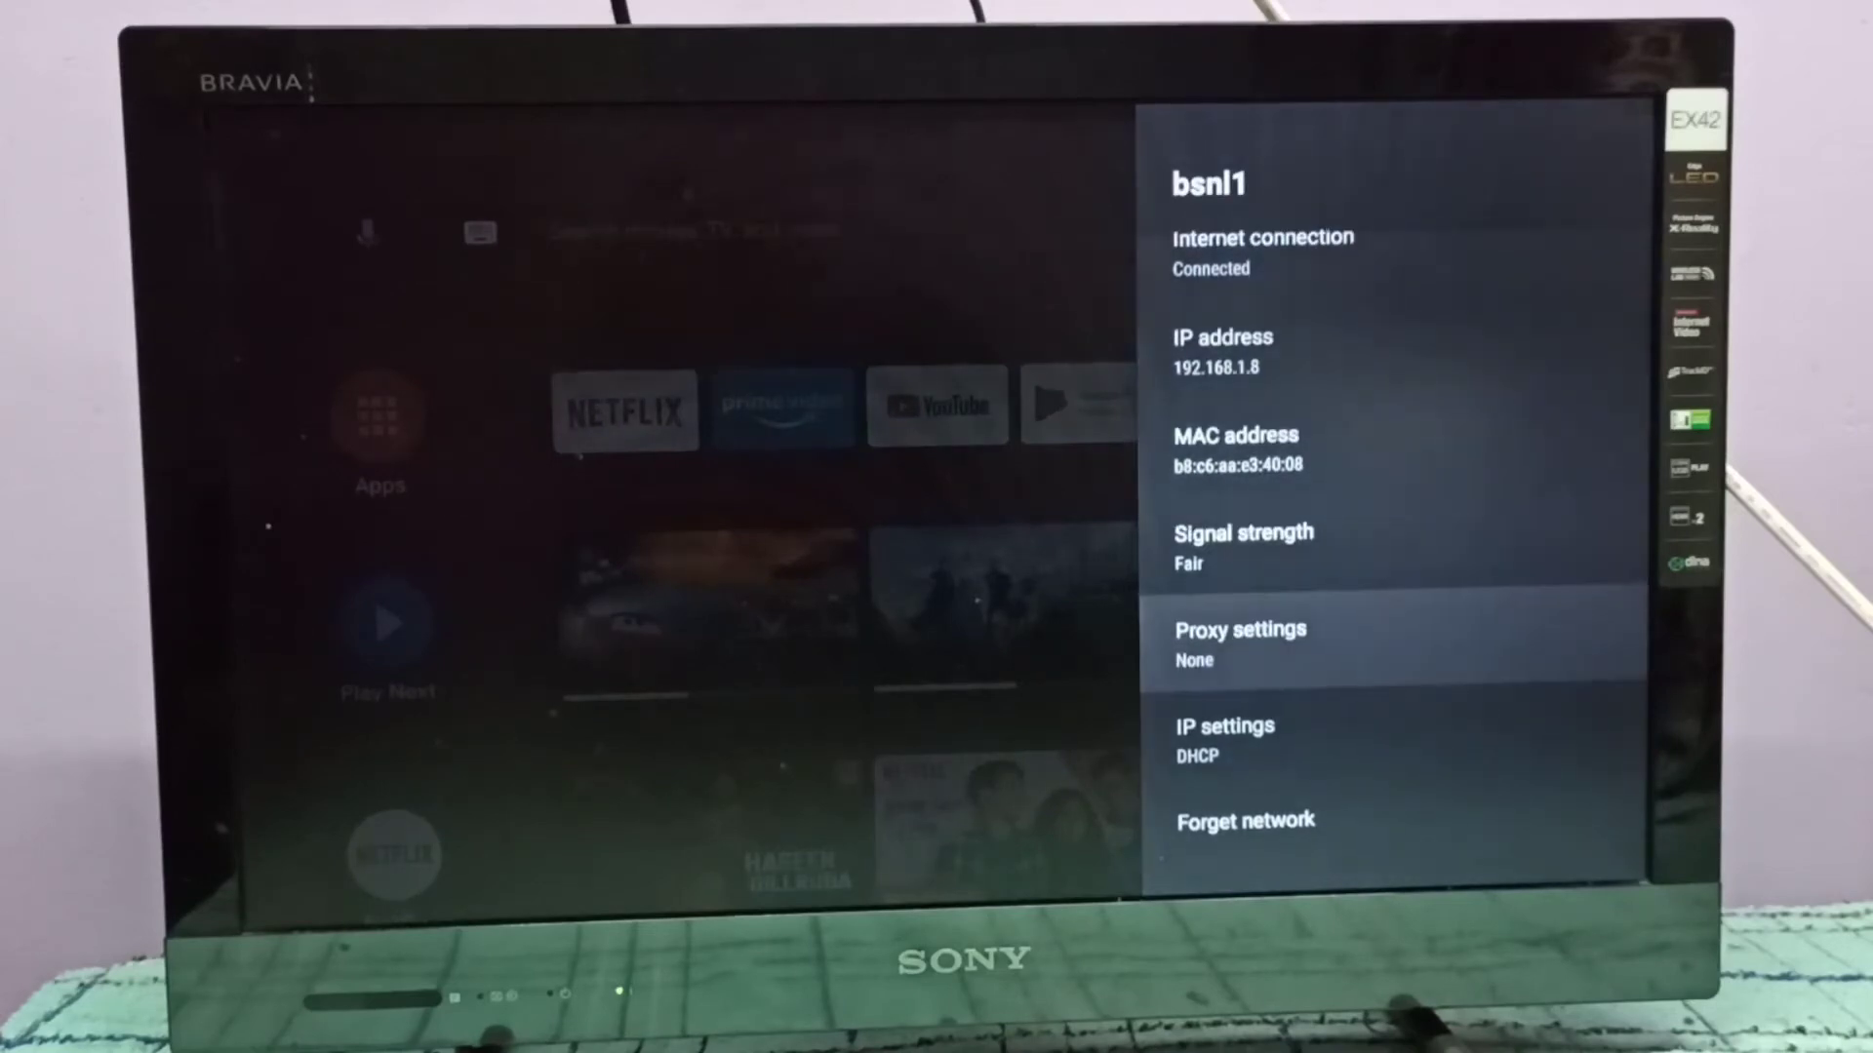
key("Down")
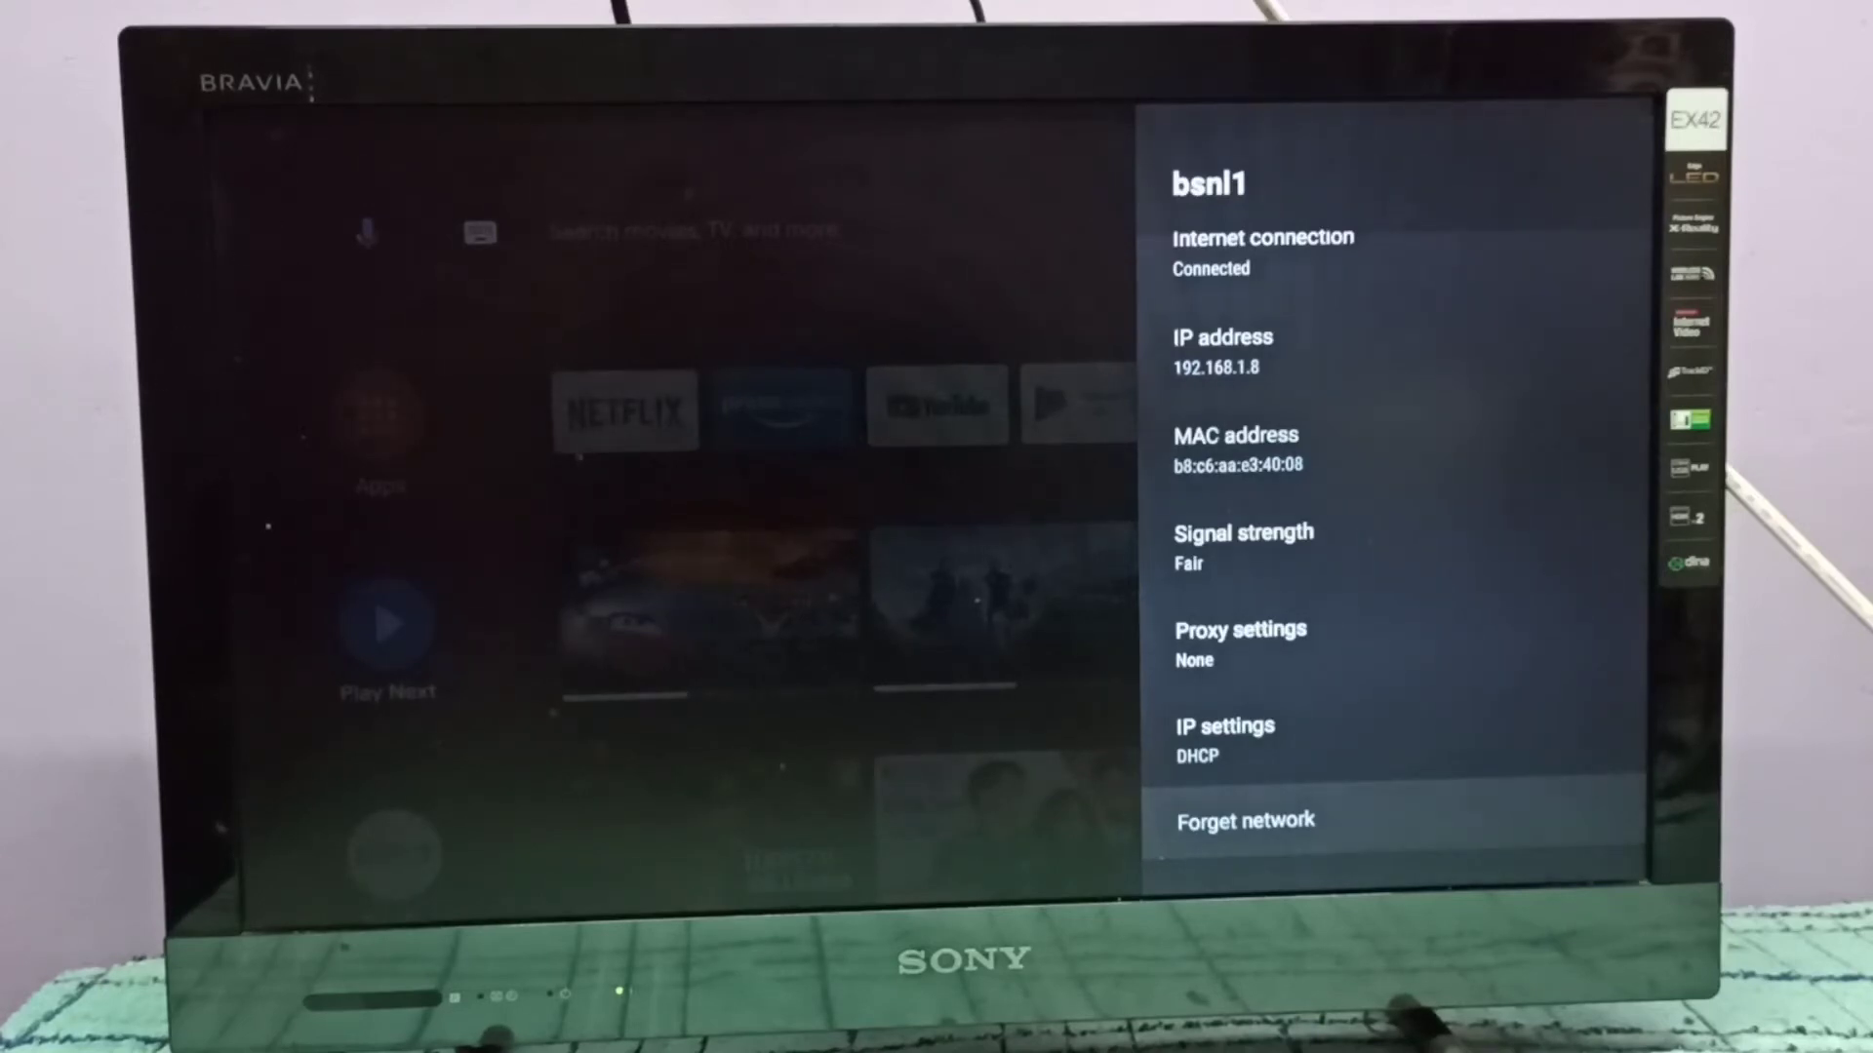
Forget the bsnl1 network and confirm with OK, removing its saved password.
left_click(1245, 821)
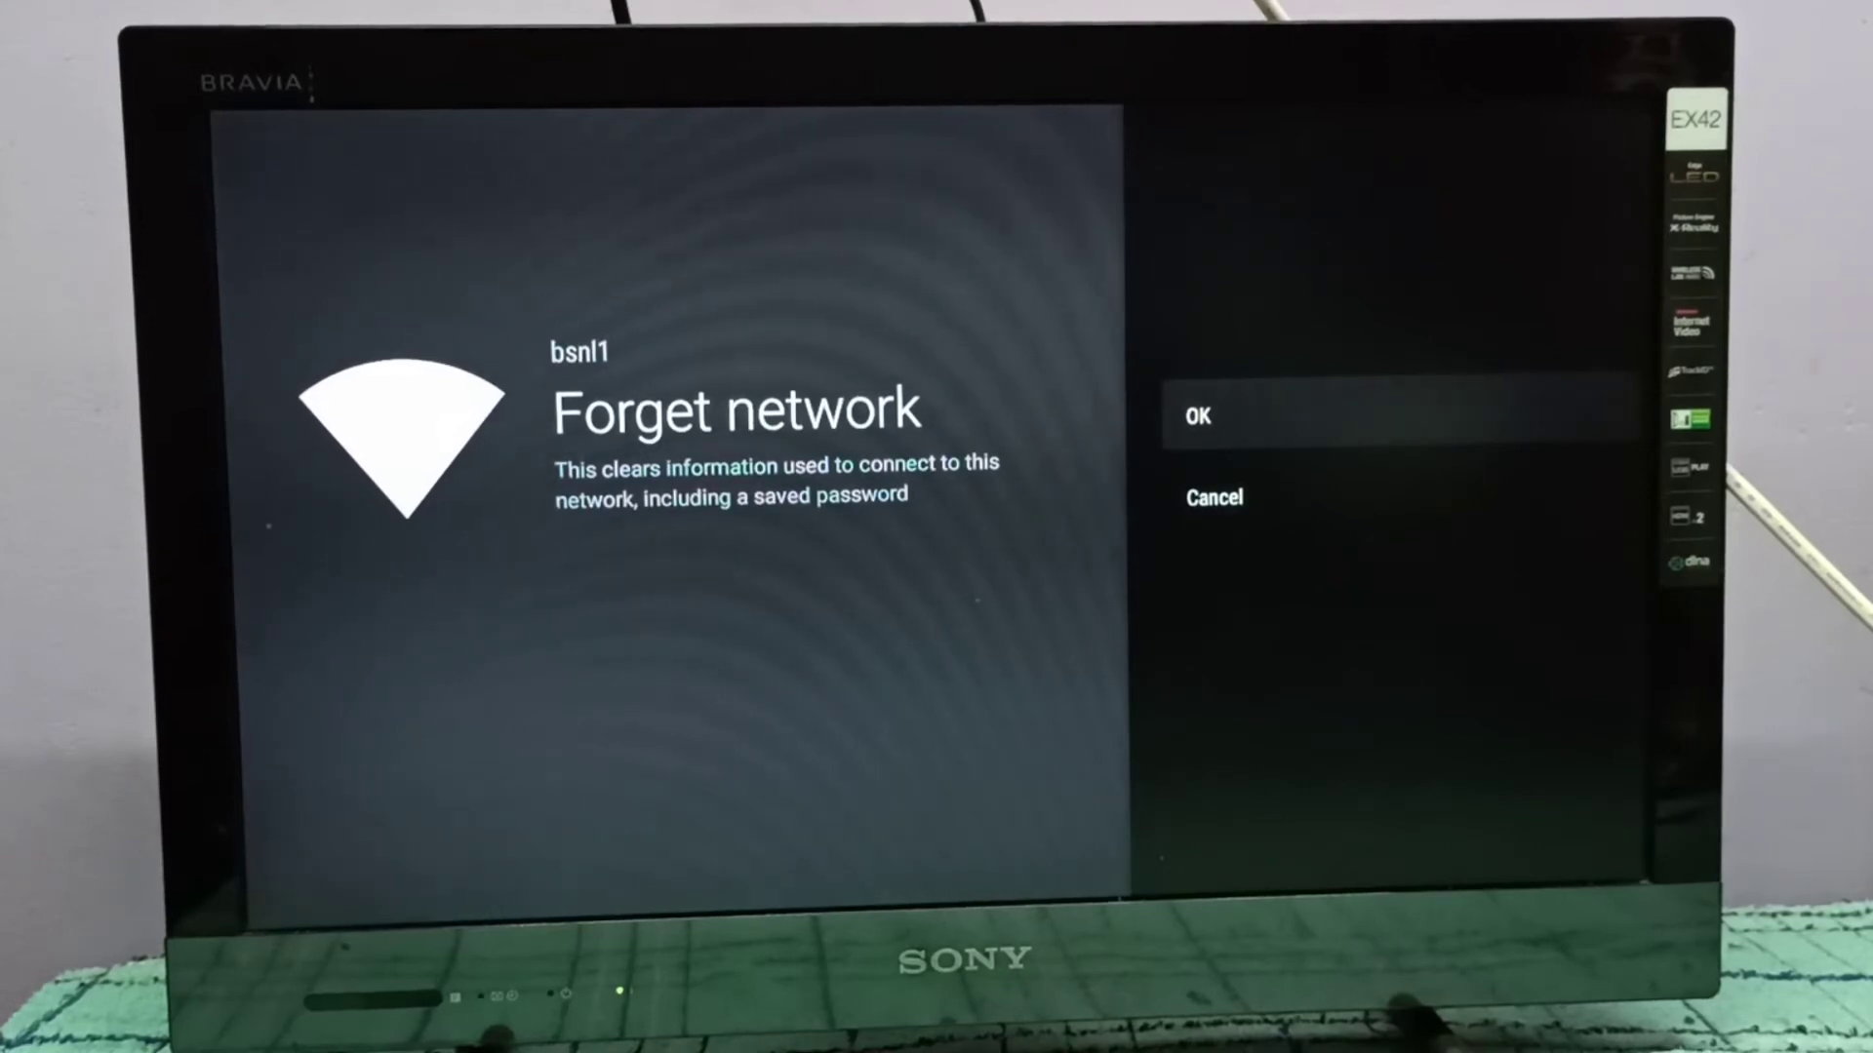
left_click(1198, 414)
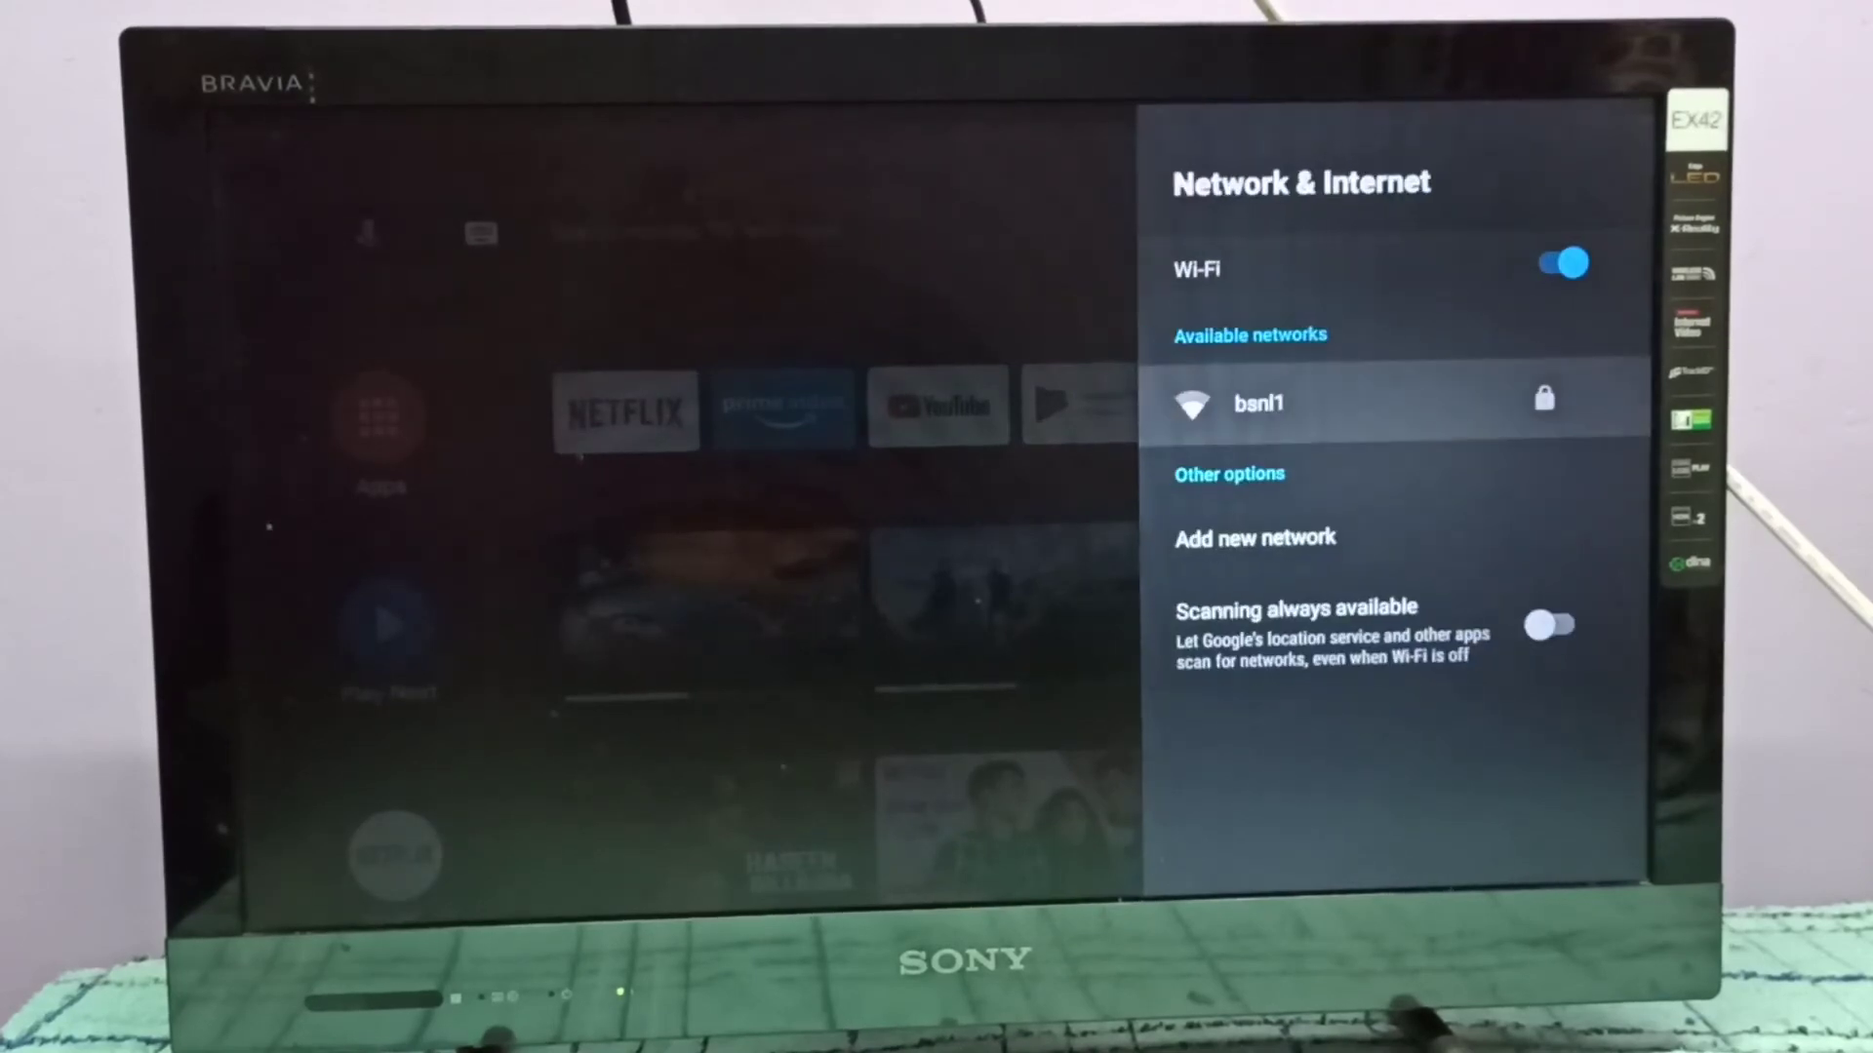
Choose bsnl1 again, enter its password on the on-screen keyboard and submit it to reconnect.
left_click(1258, 402)
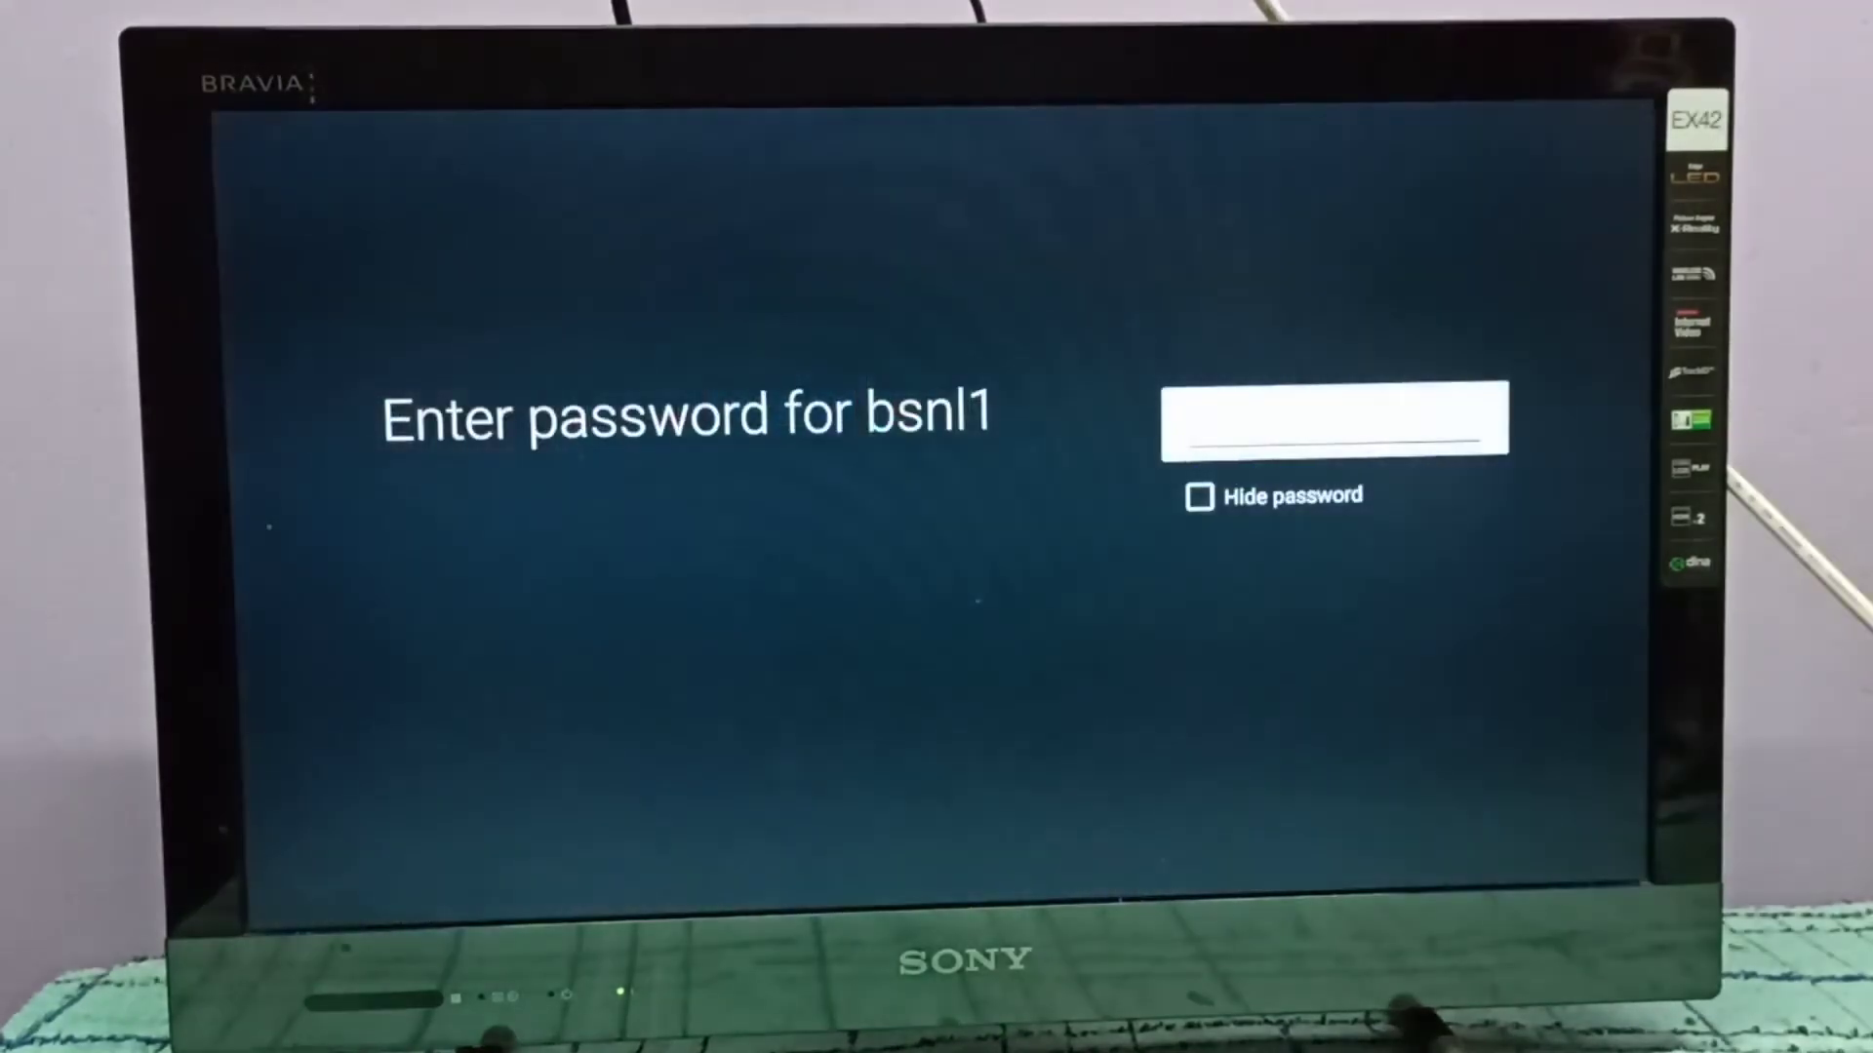
left_click(1334, 417)
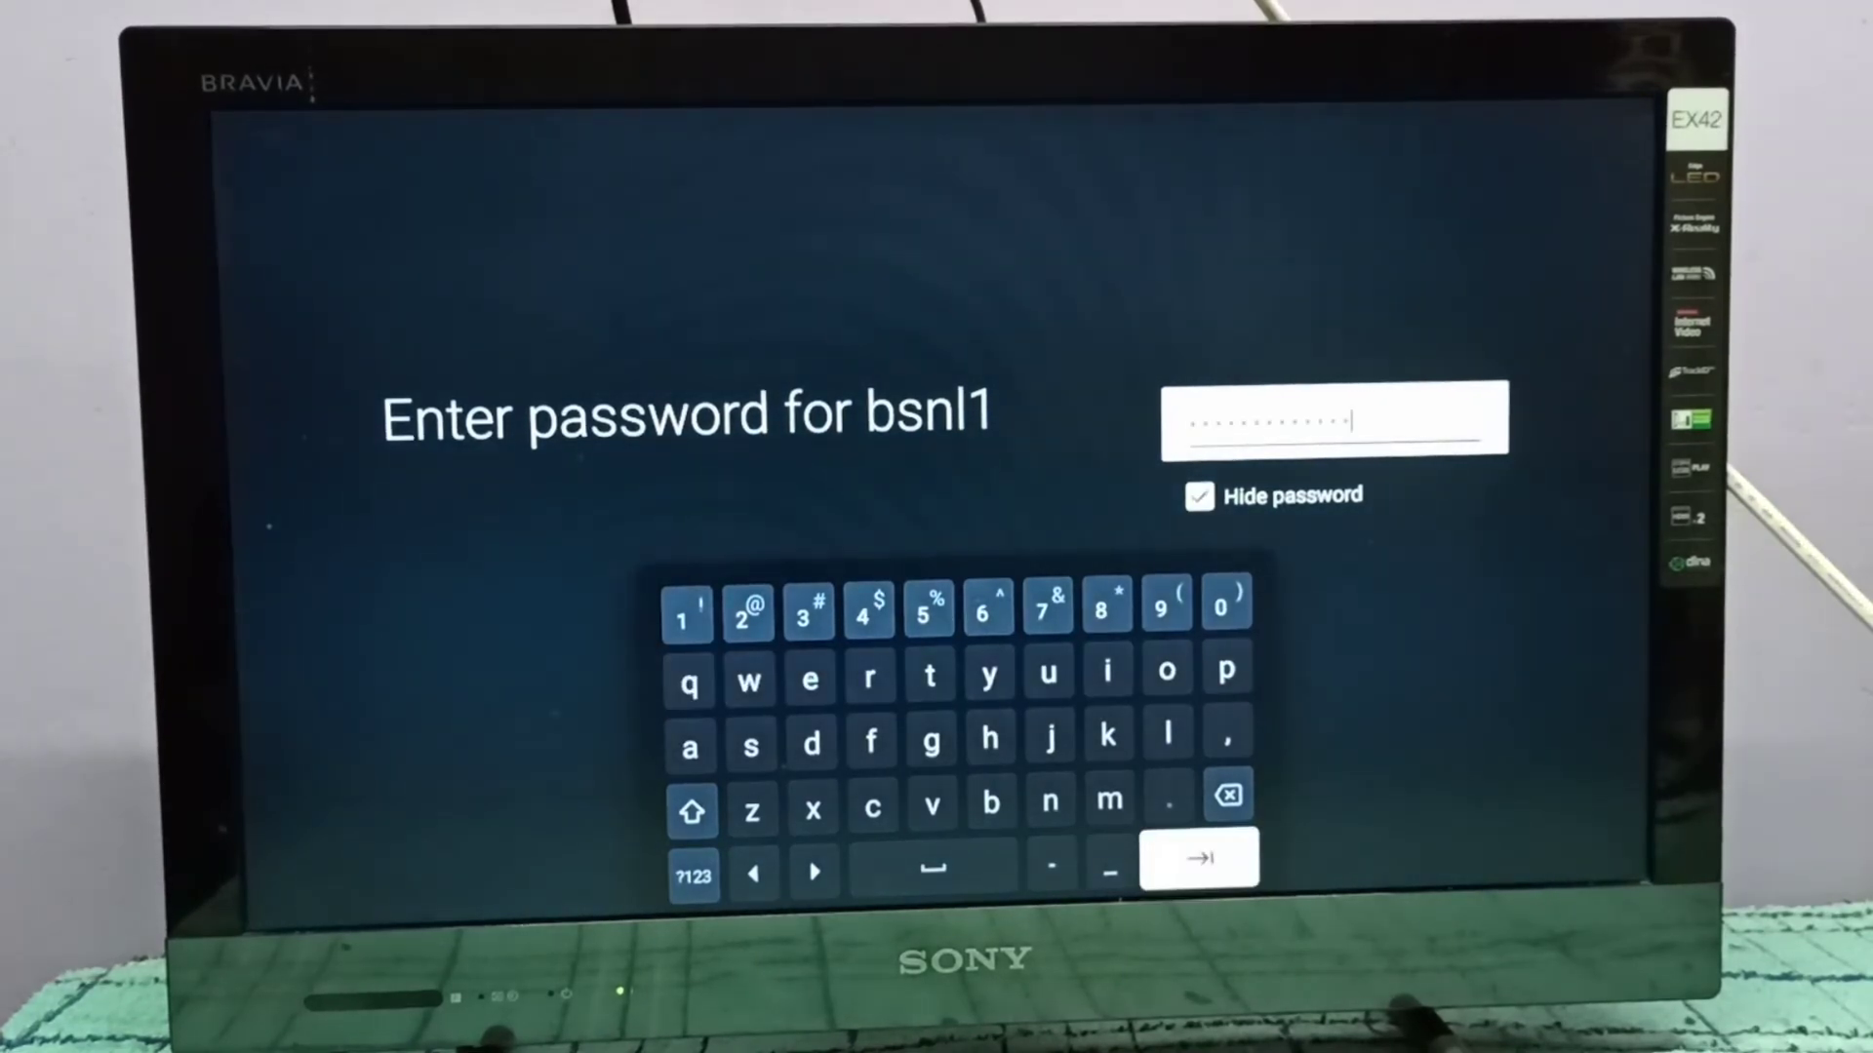
left_click(1198, 858)
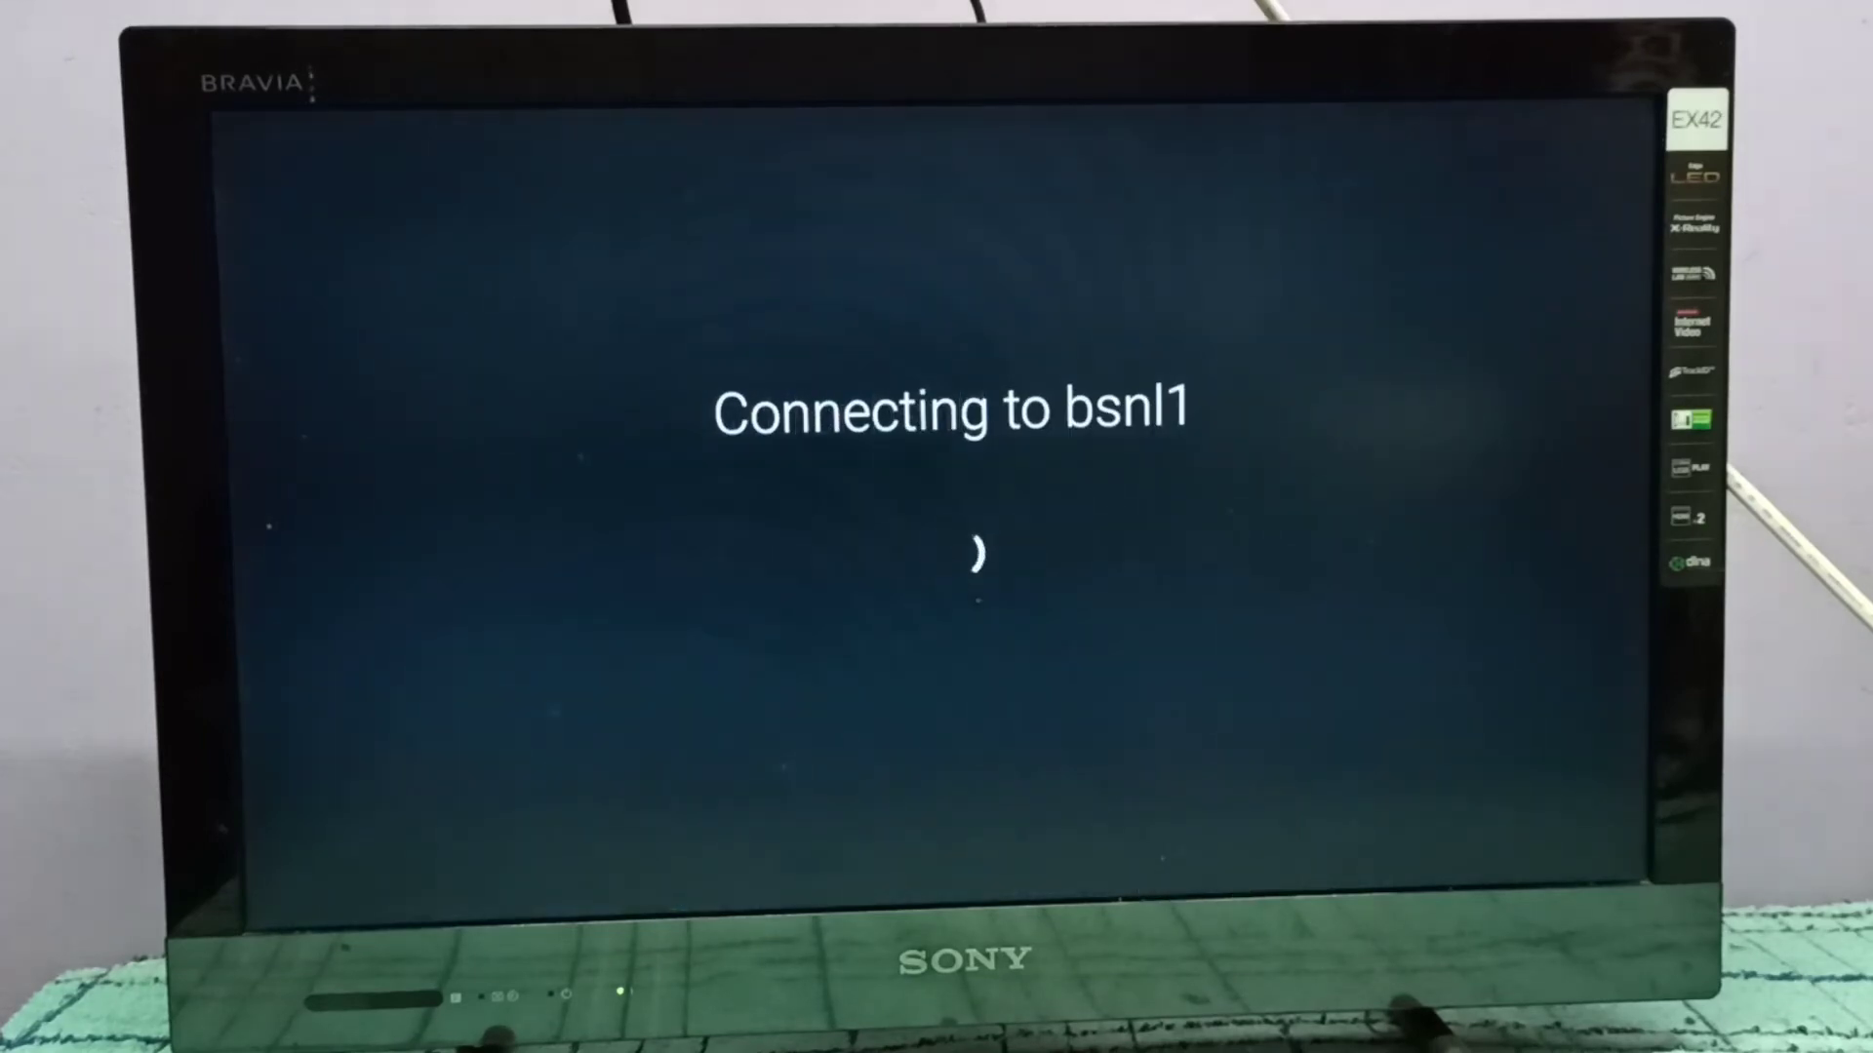